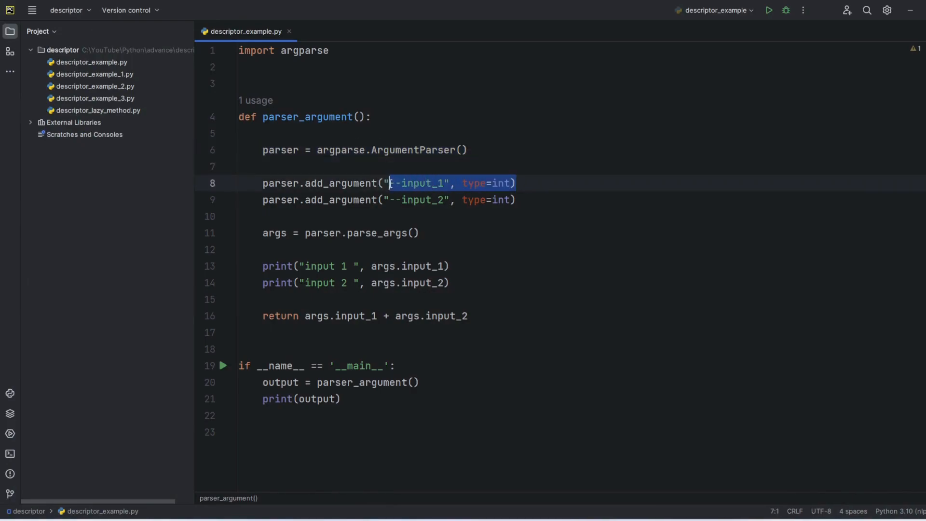
- Bring up PyCharm's built-in terminal ready for a command
click(505, 200)
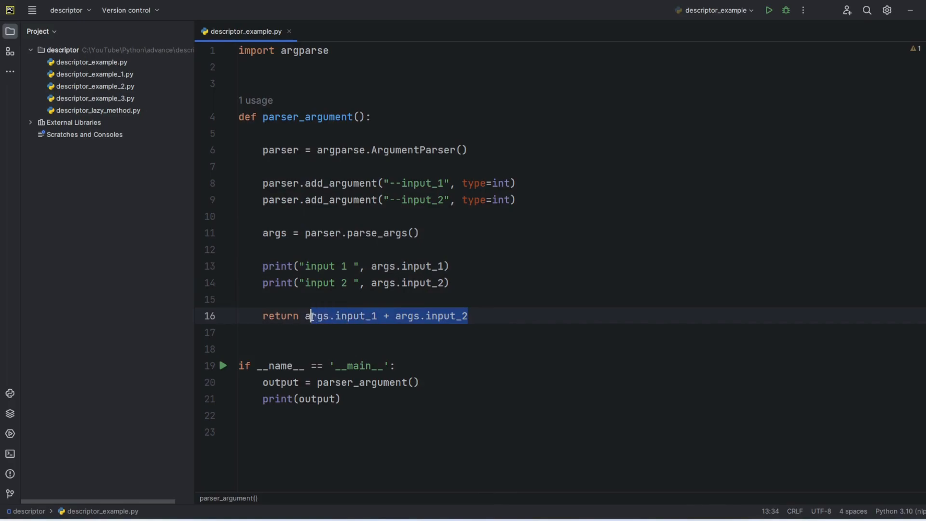
click(337, 399)
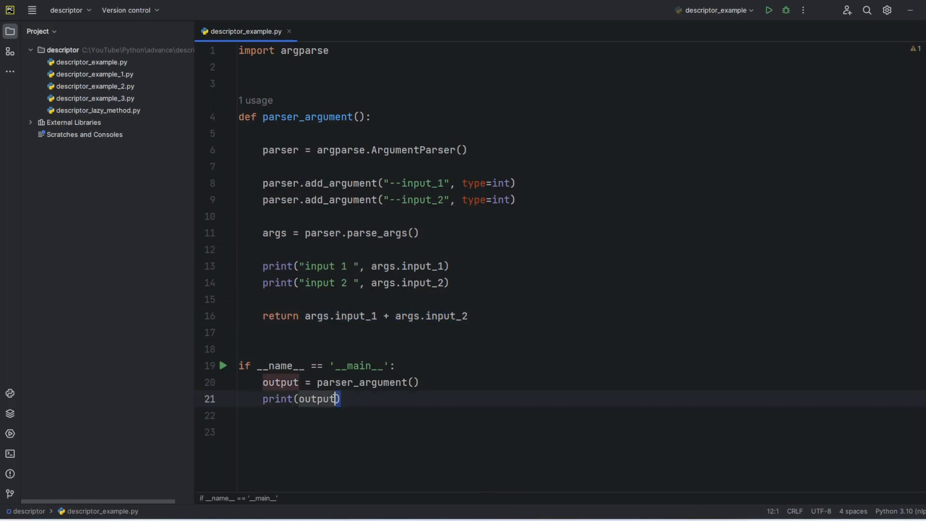
click(266, 332)
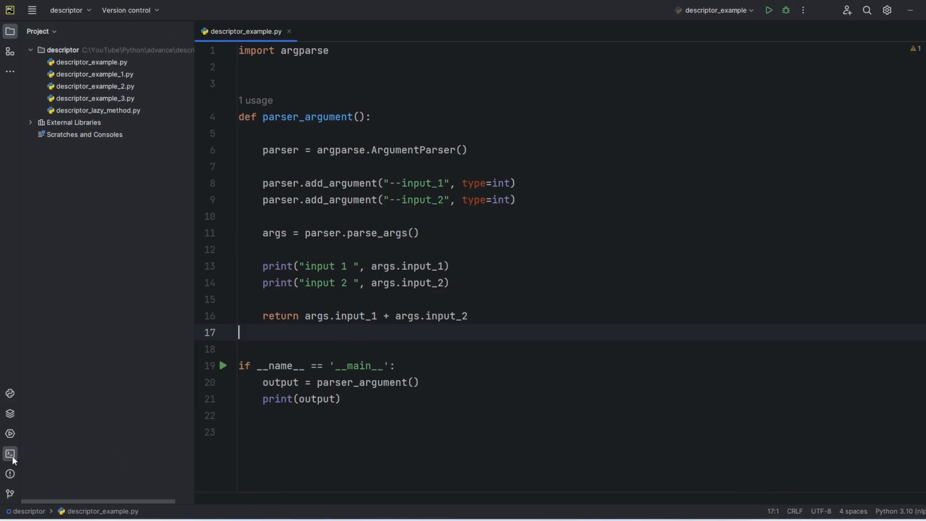
click(9, 453)
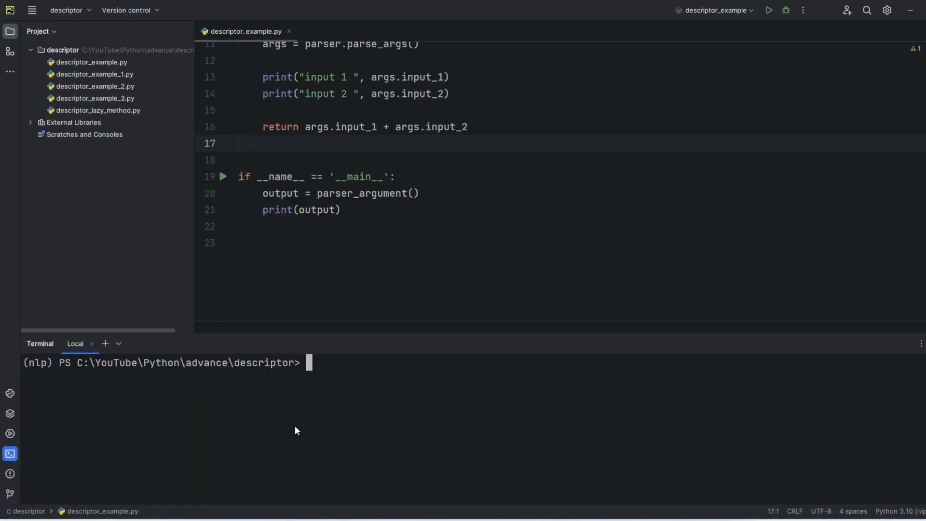
- Run python .\descriptor_example.py --input_1 100 --input_2 10, printing the sum 110
text(p)
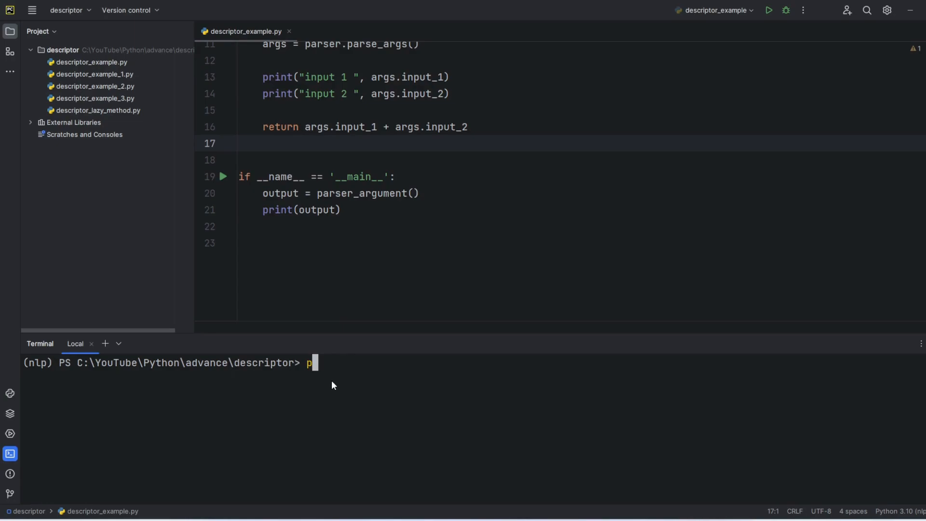
text(ython)
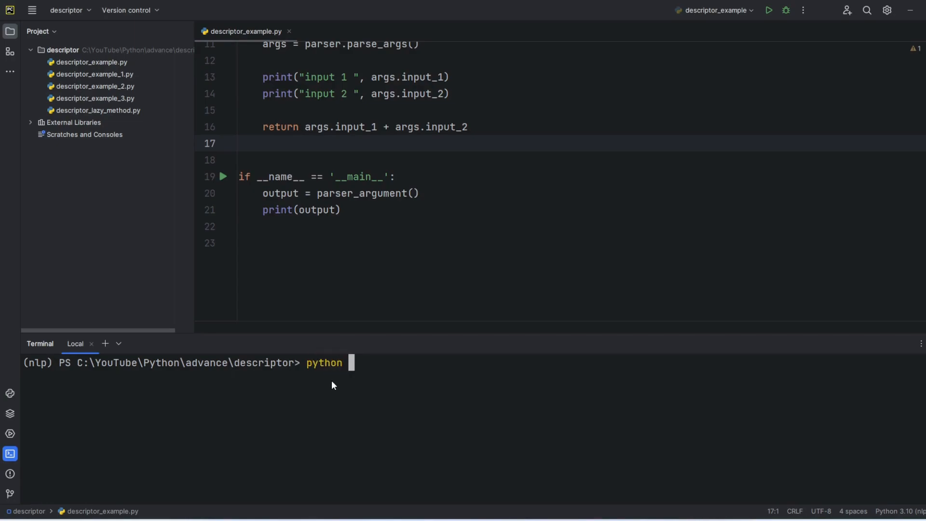
text(.\descriptor_example.py --)
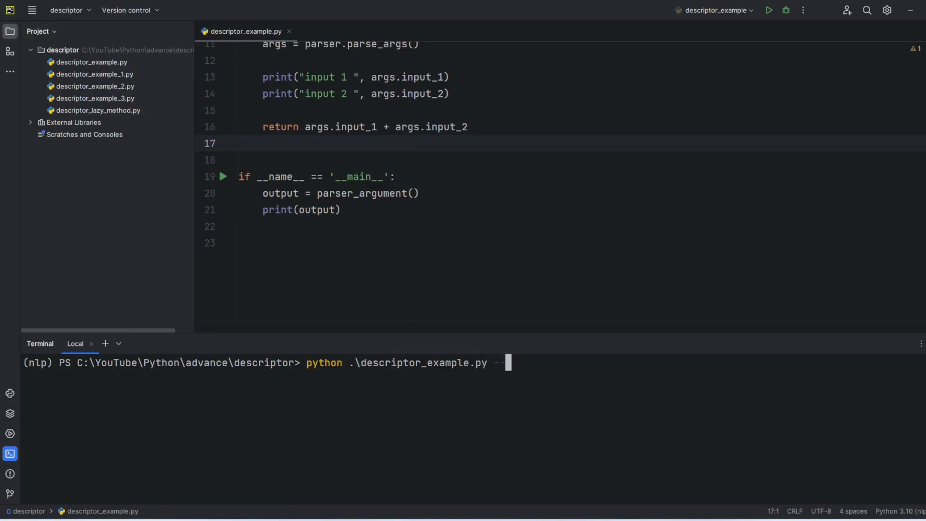
scroll(up, 3)
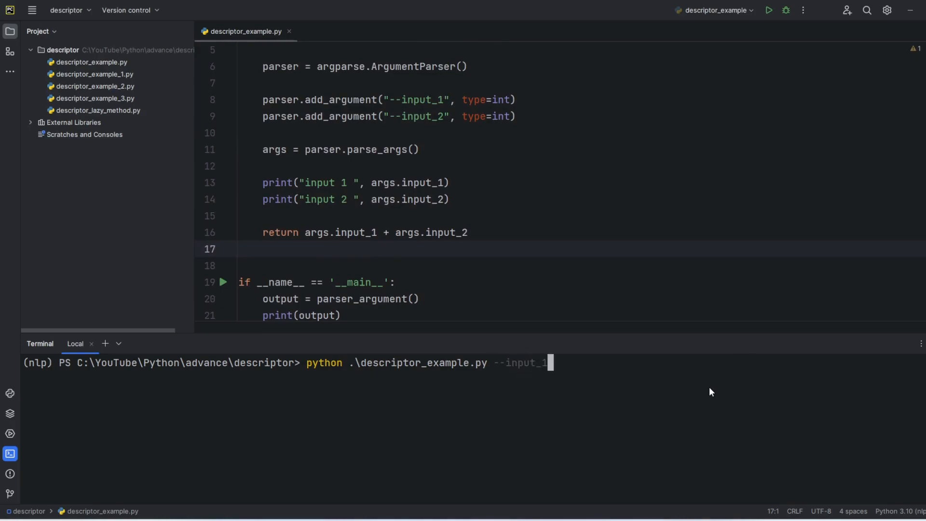
text(100)
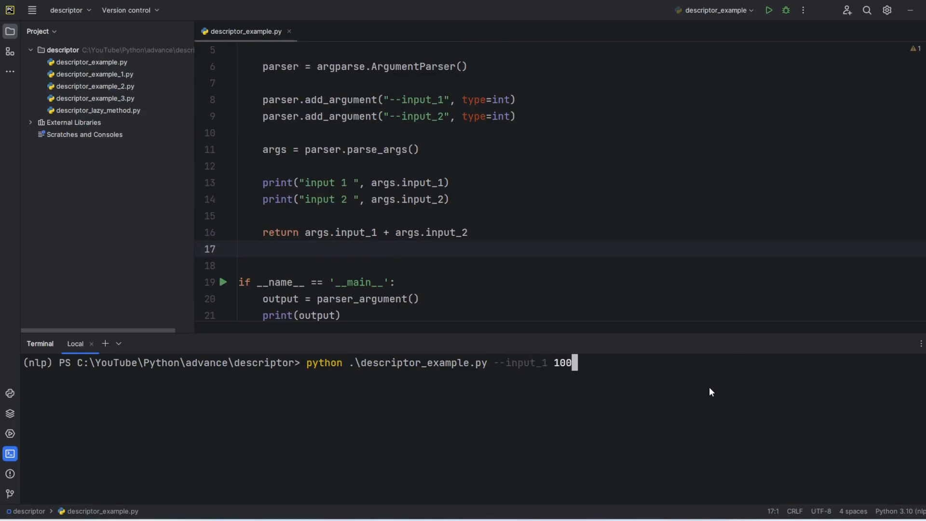
text(--in)
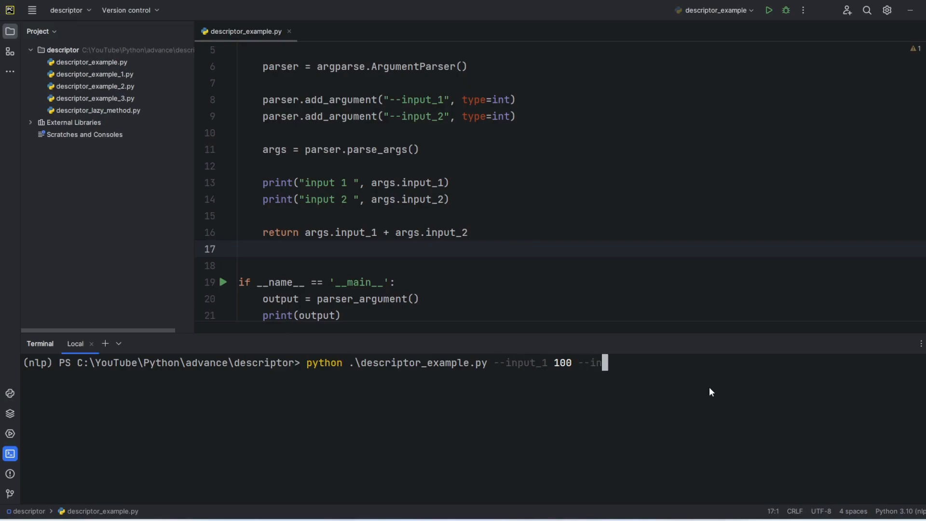
text(put_2 10)
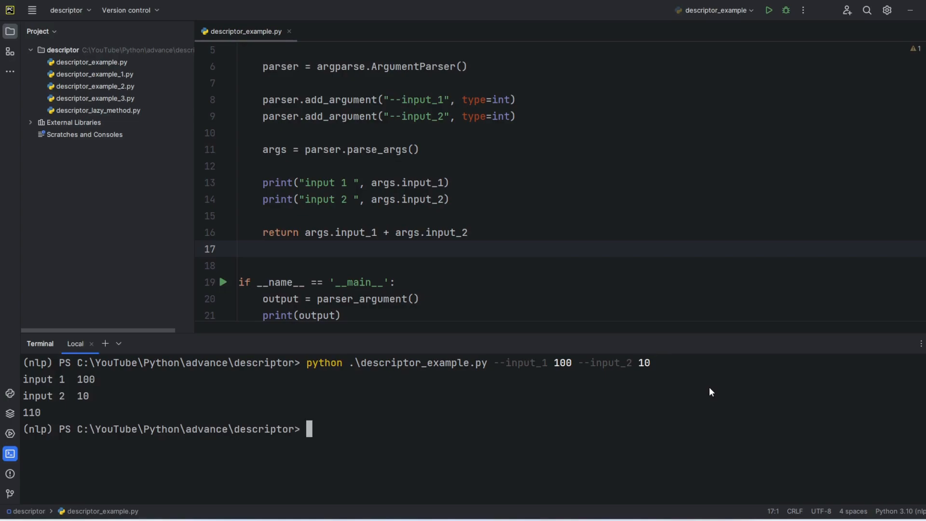
mouse_move(102, 386)
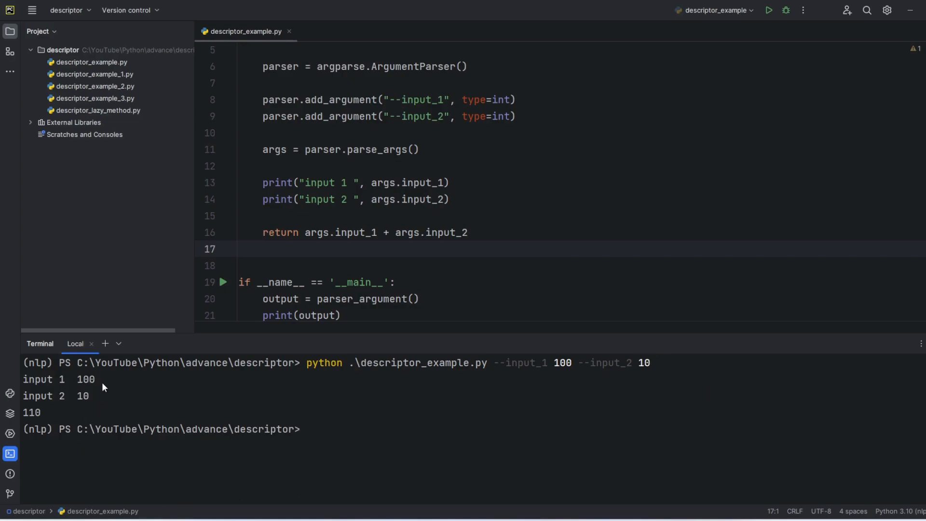
click(56, 396)
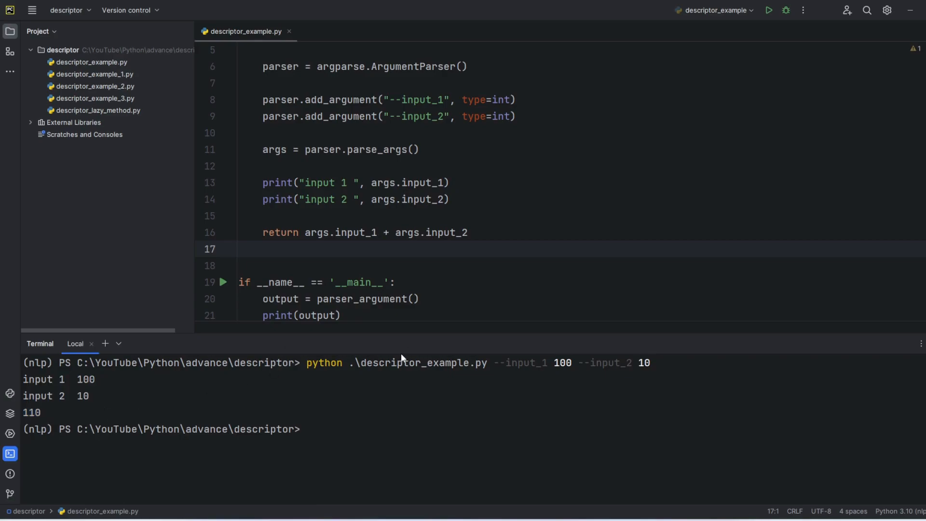
mouse_move(537, 272)
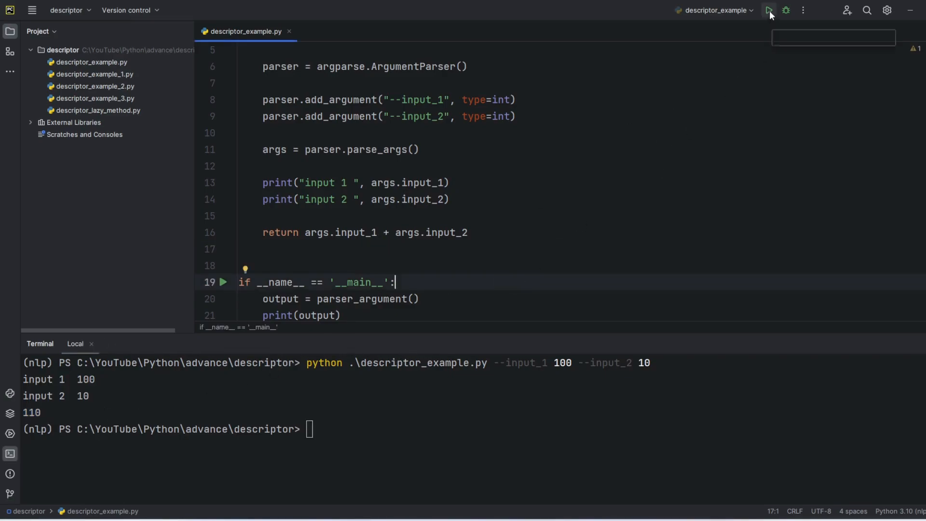
- Run with no arguments to get a NoneType TypeError, then bring up run configuration options
click(769, 11)
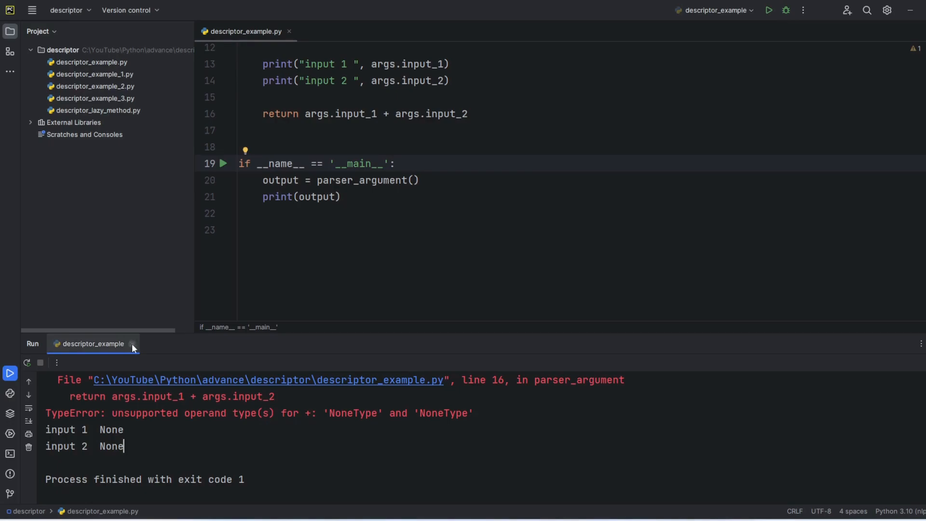
click(132, 343)
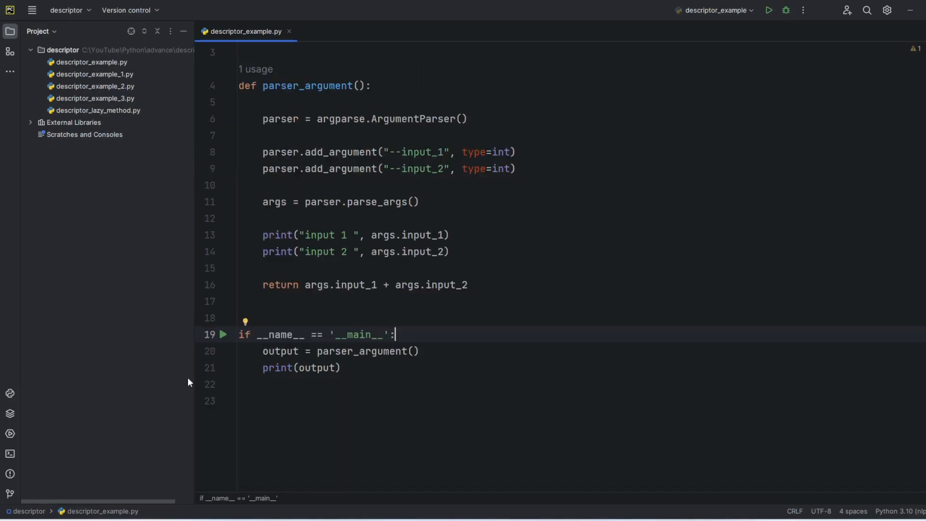
click(802, 10)
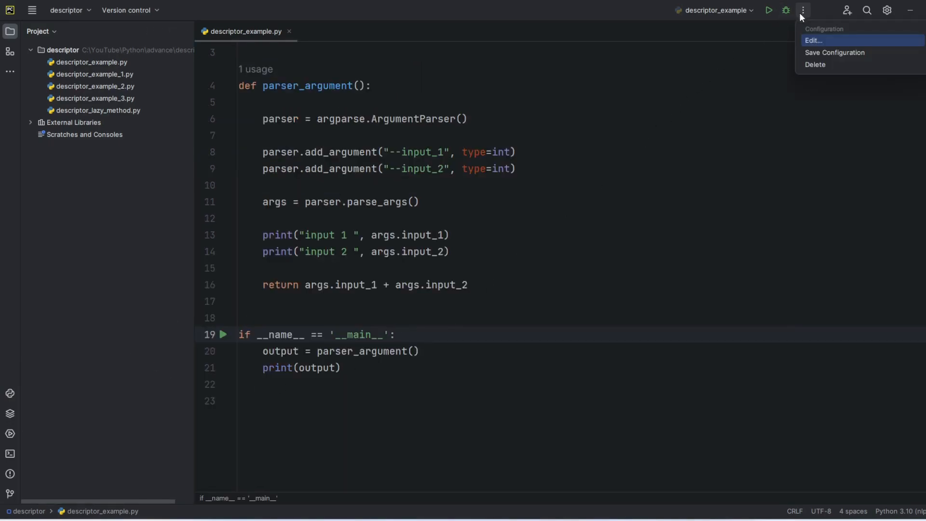
- Set the configuration's Parameters to --input_1 110 --input_2 10 and run it
click(813, 40)
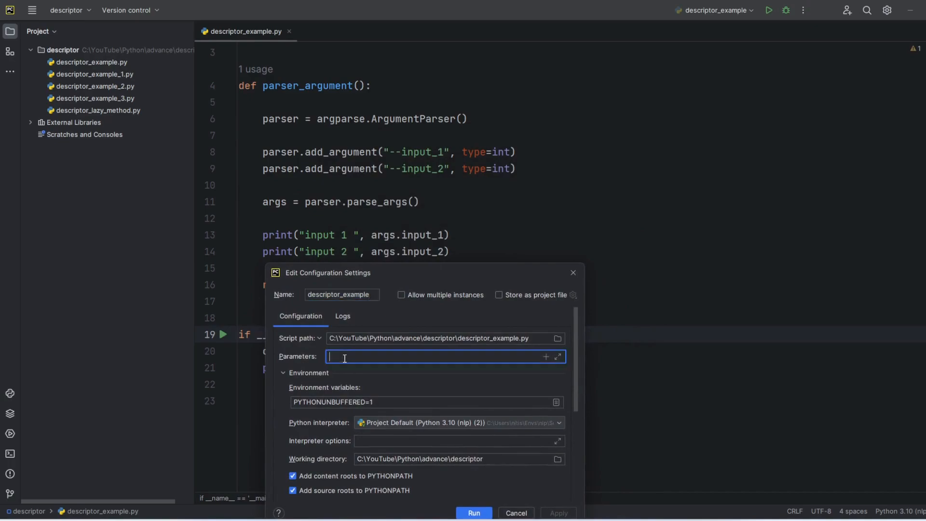
text(--input)
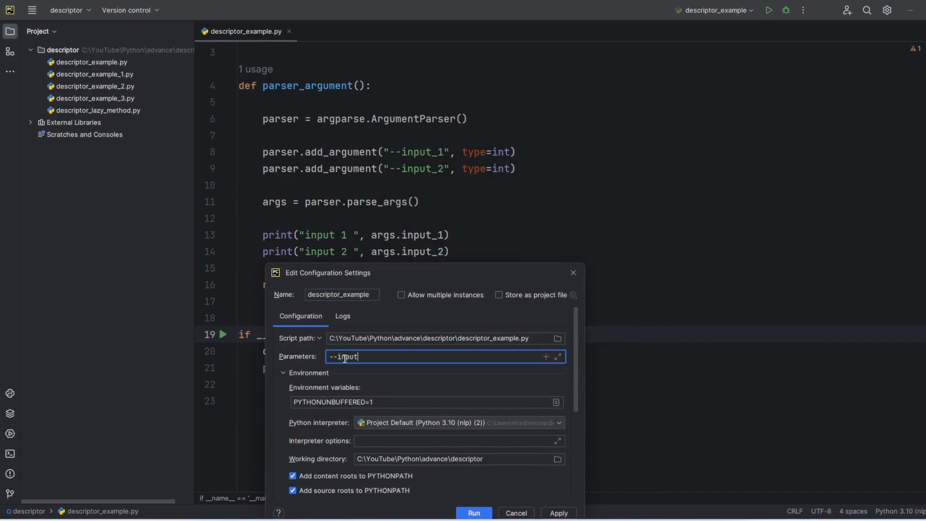
text(_1)
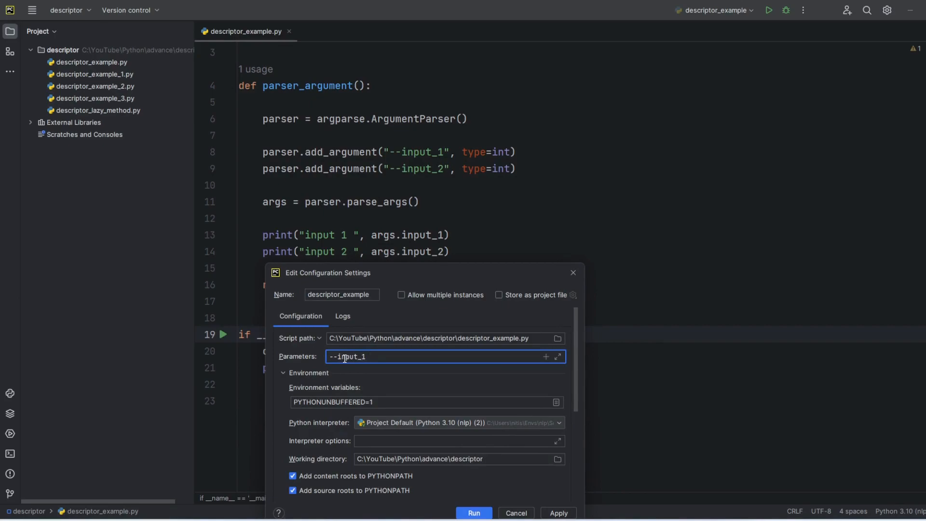
text(100)
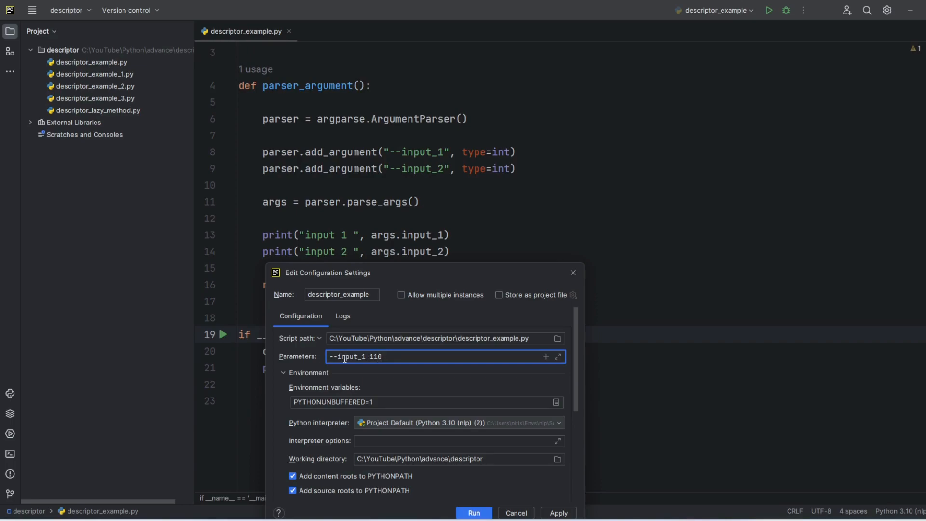
text(--in)
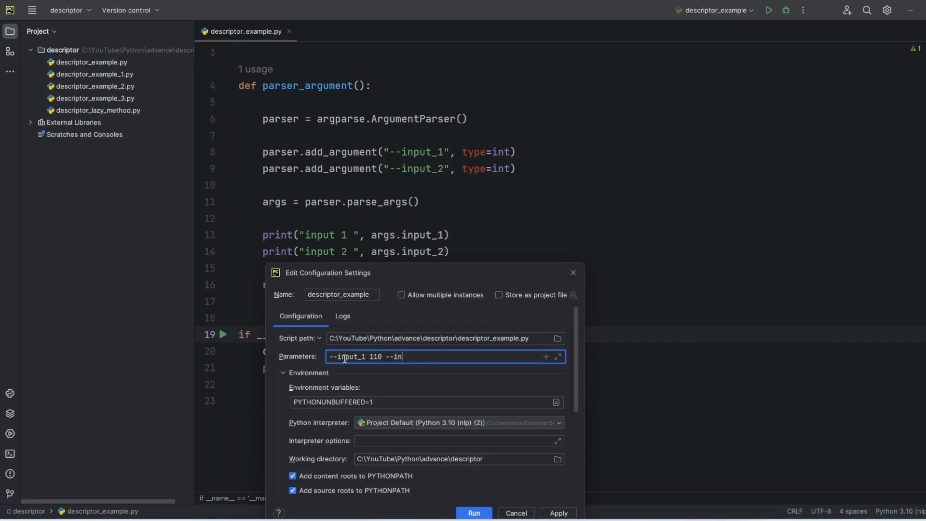
text(put_)
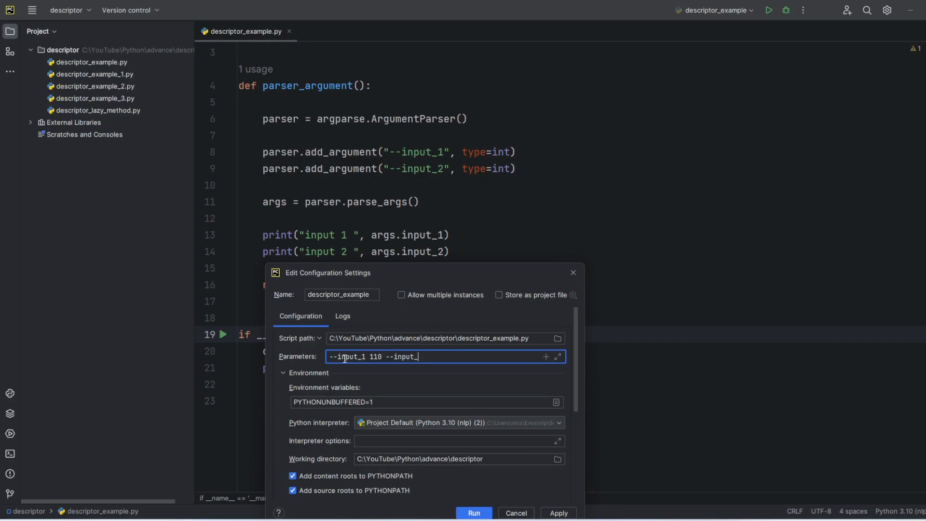
text(2 10)
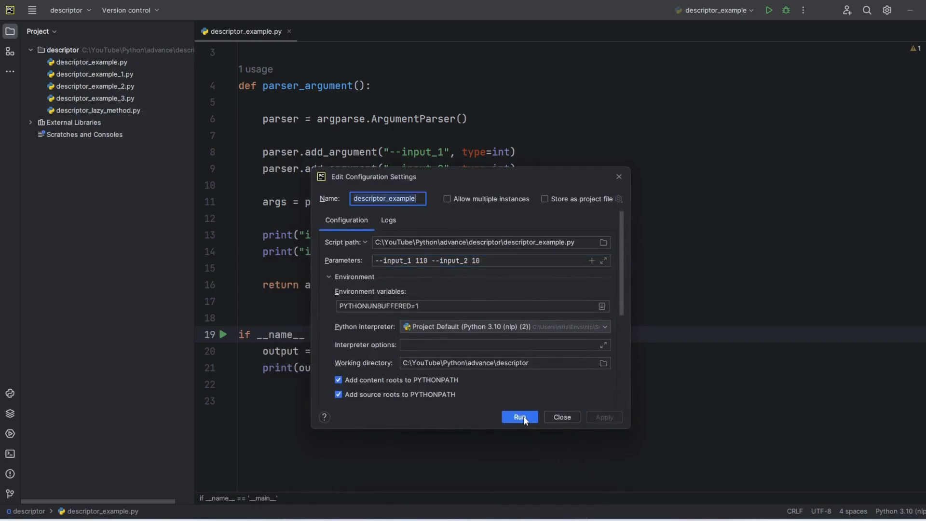
click(519, 416)
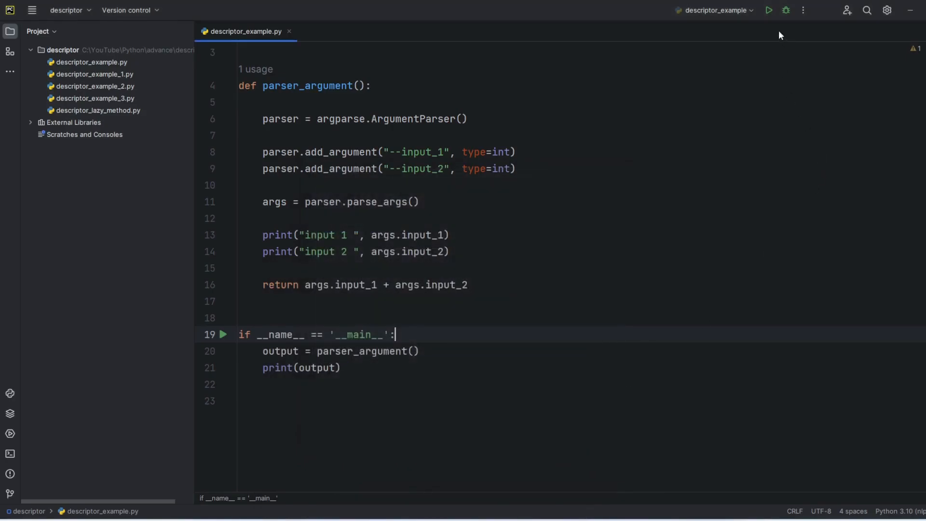
- Add breakpoints on the input 2 print, return and print(output) lines and start debugging
click(768, 10)
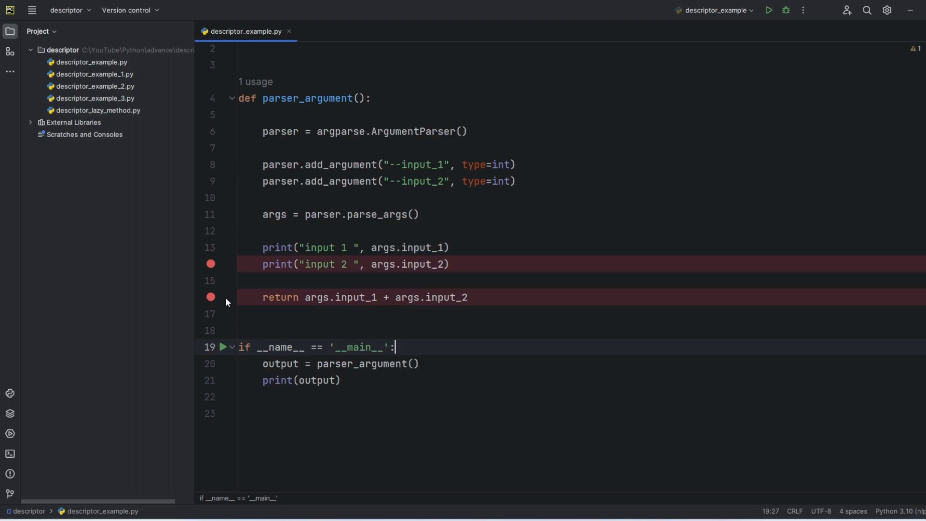
mouse_move(229, 387)
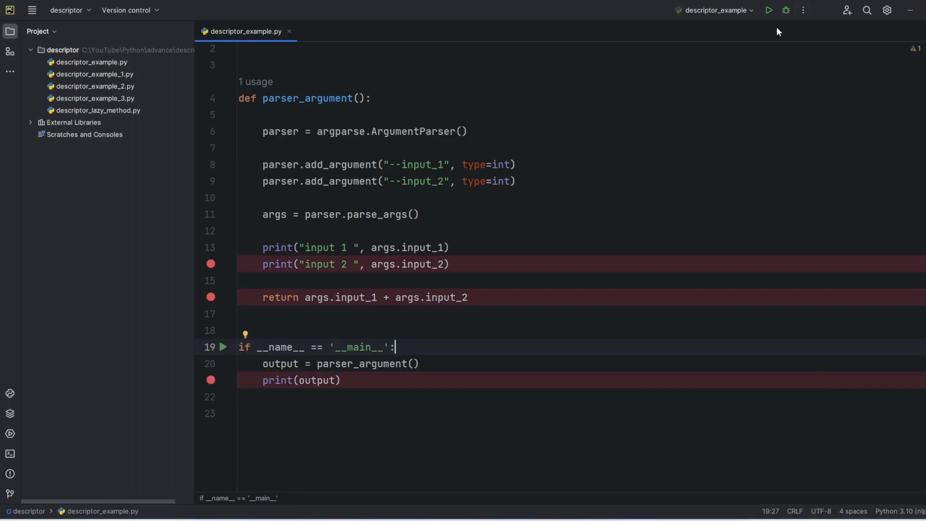
click(787, 11)
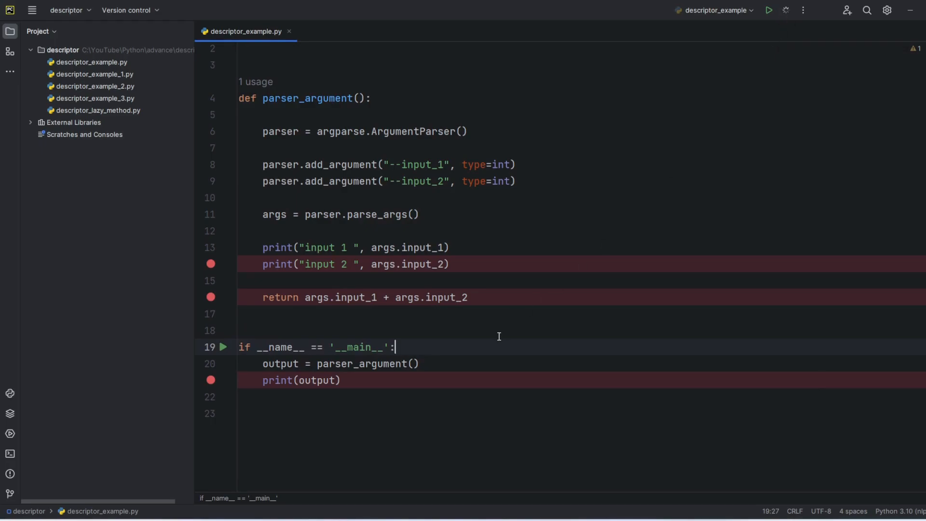
- Show the debug Console and resume through each breakpoint until it prints 110, 10 then 120
click(786, 10)
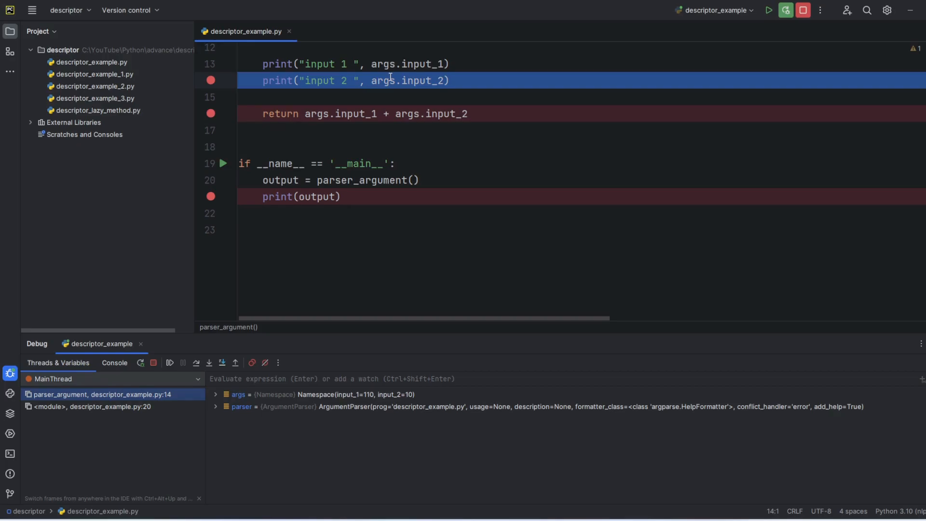
click(114, 363)
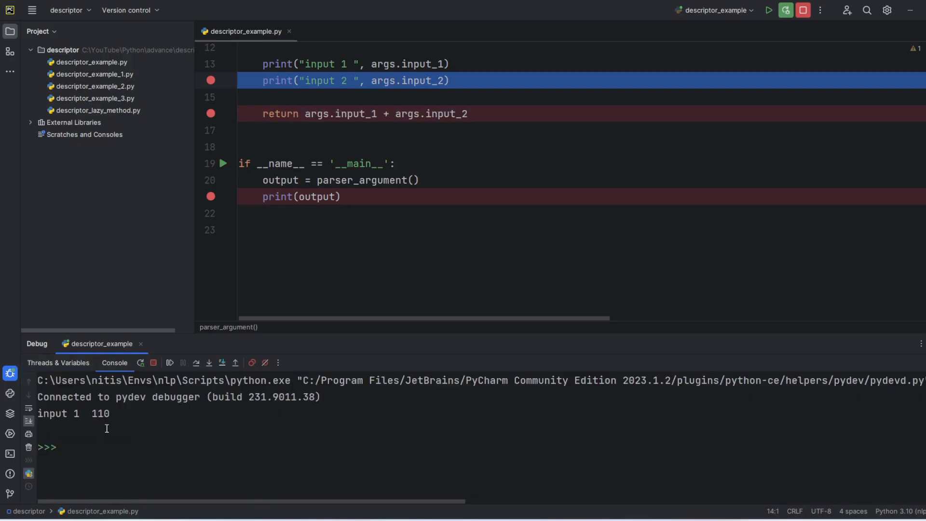
mouse_move(412, 63)
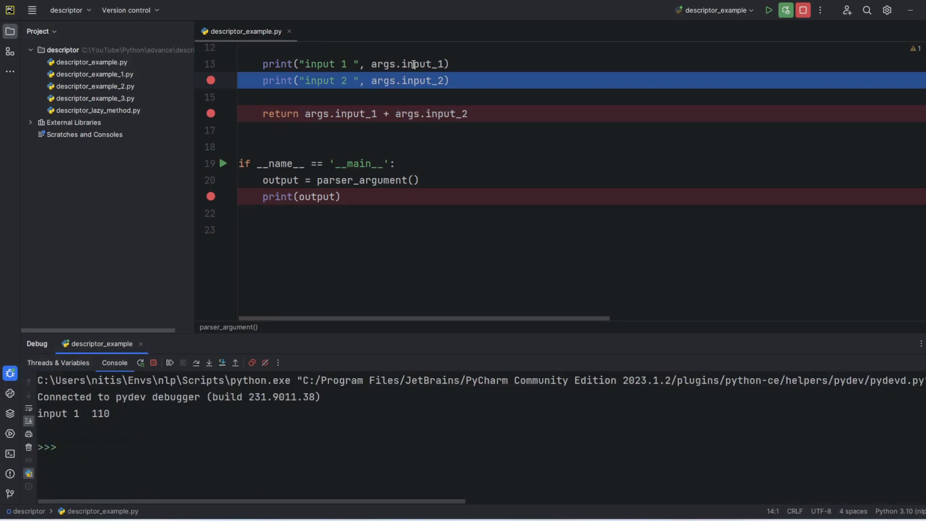
click(169, 363)
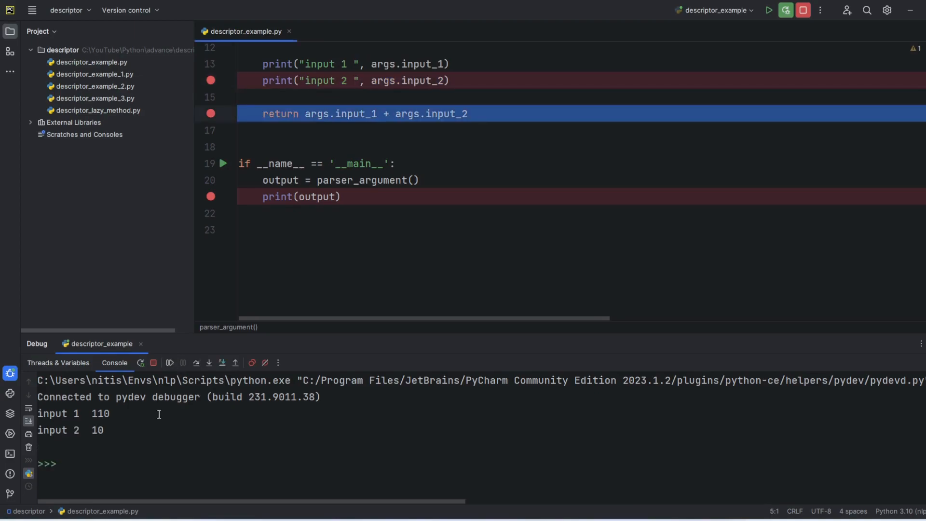
mouse_move(306, 73)
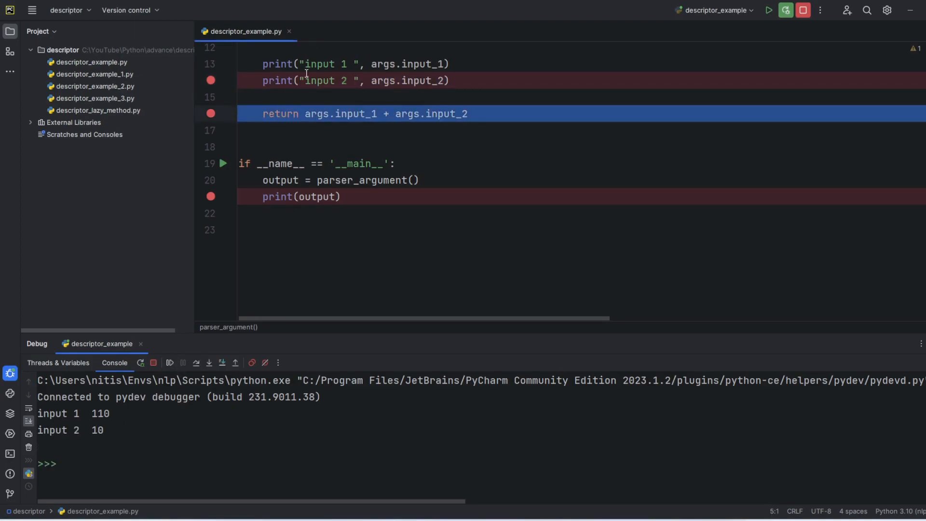
click(171, 363)
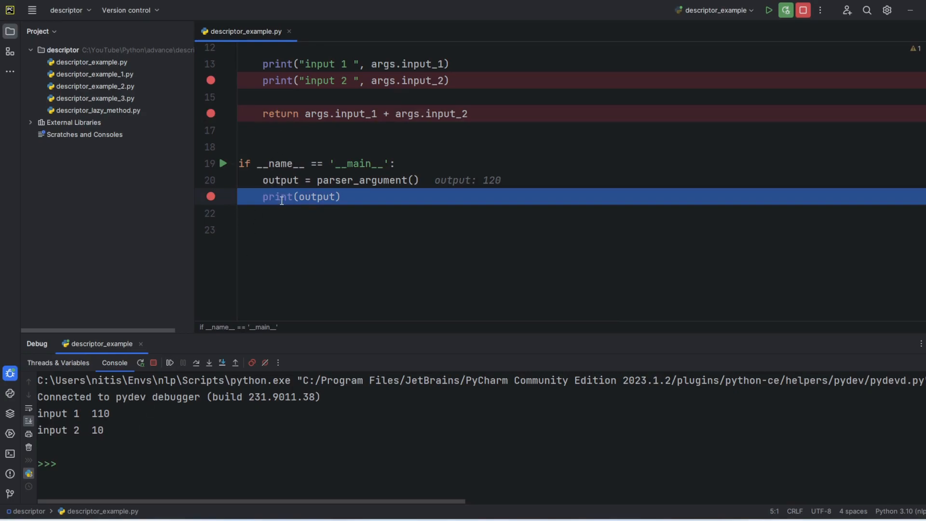
mouse_move(210, 352)
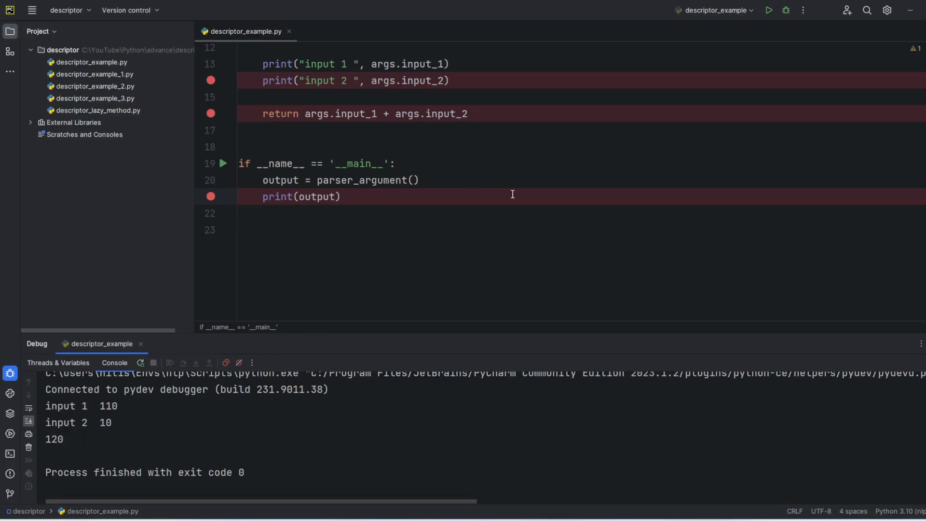
mouse_move(649, 504)
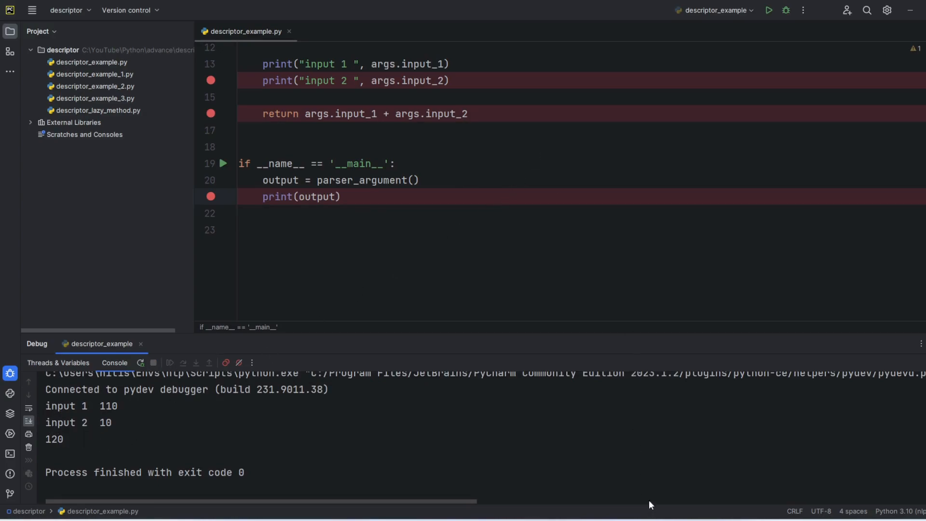